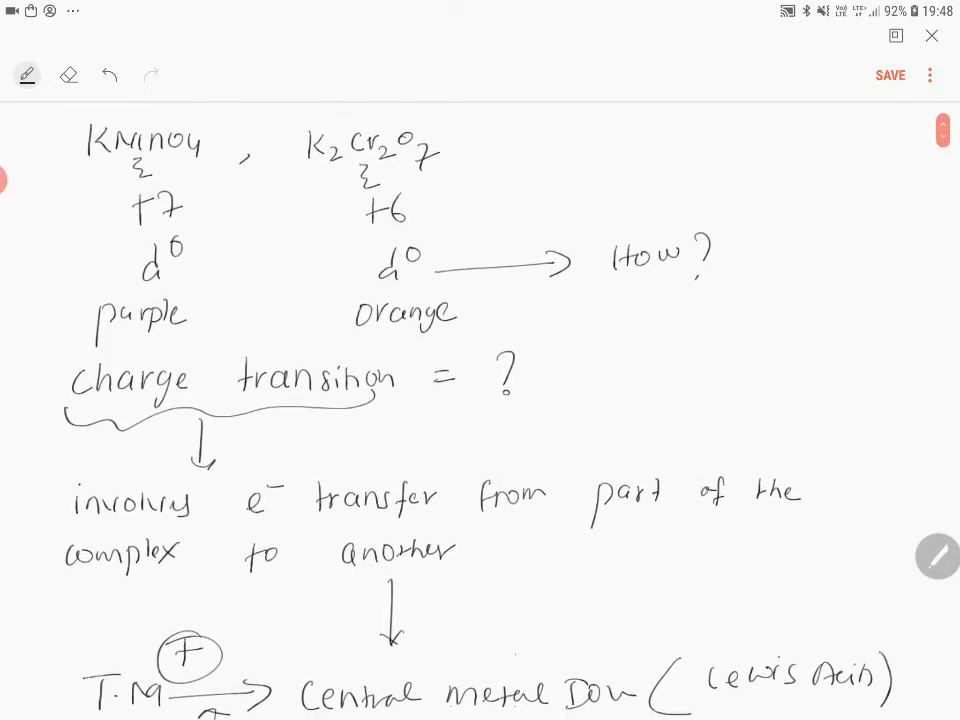
Scroll down past the charge-transition notes to a blank area for the new line.
scroll(down, 3)
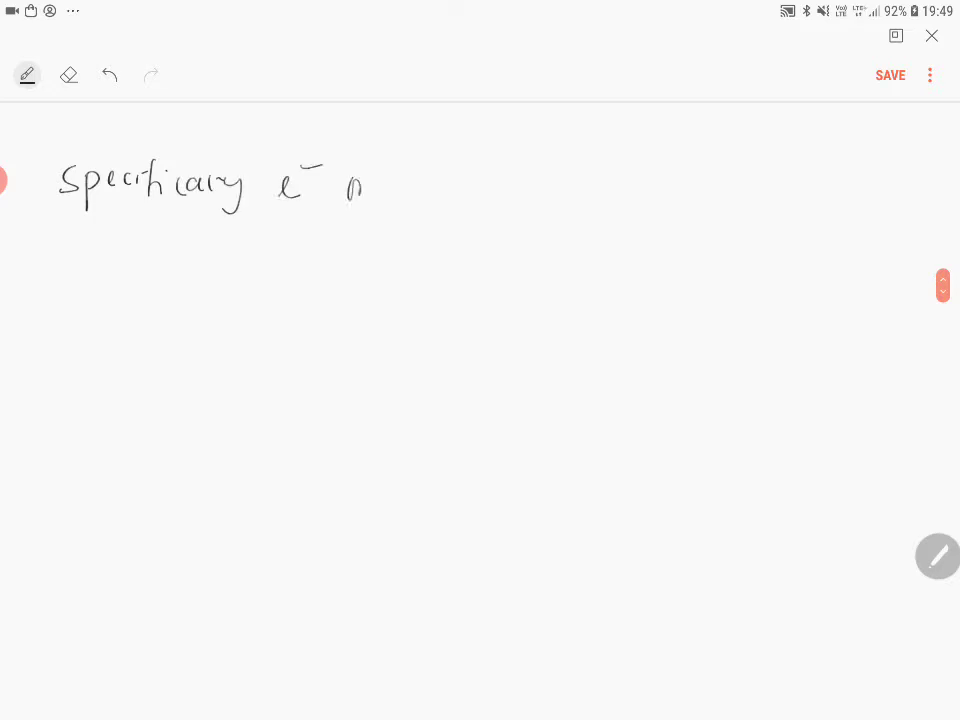
Finish the opening sentence with 'moves an orbital'.
drag(350, 195, 435, 190)
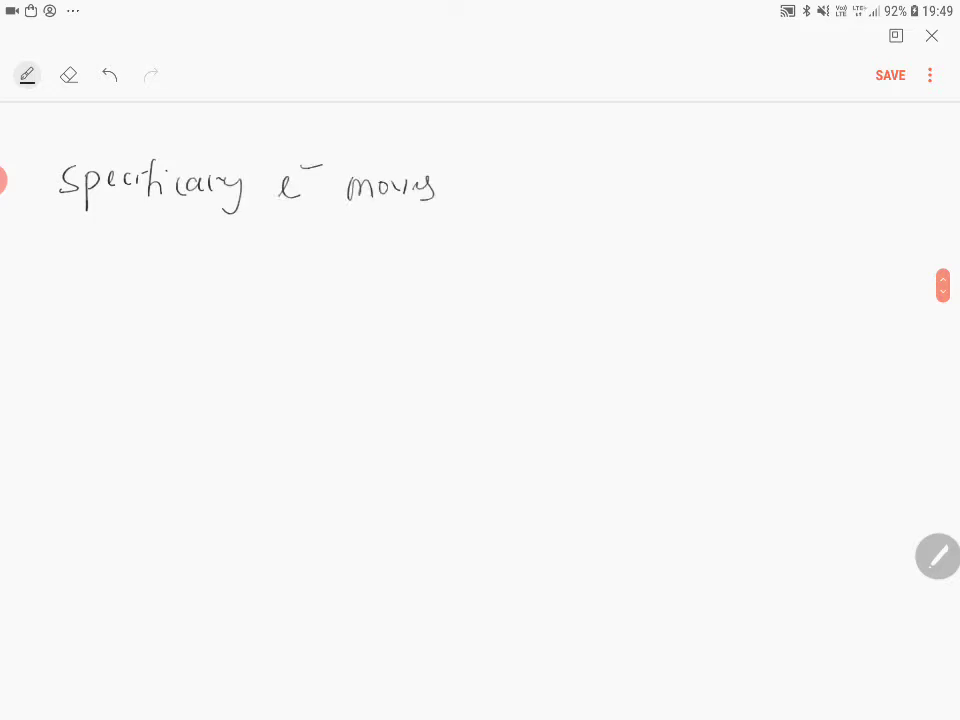
drag(470, 185, 585, 185)
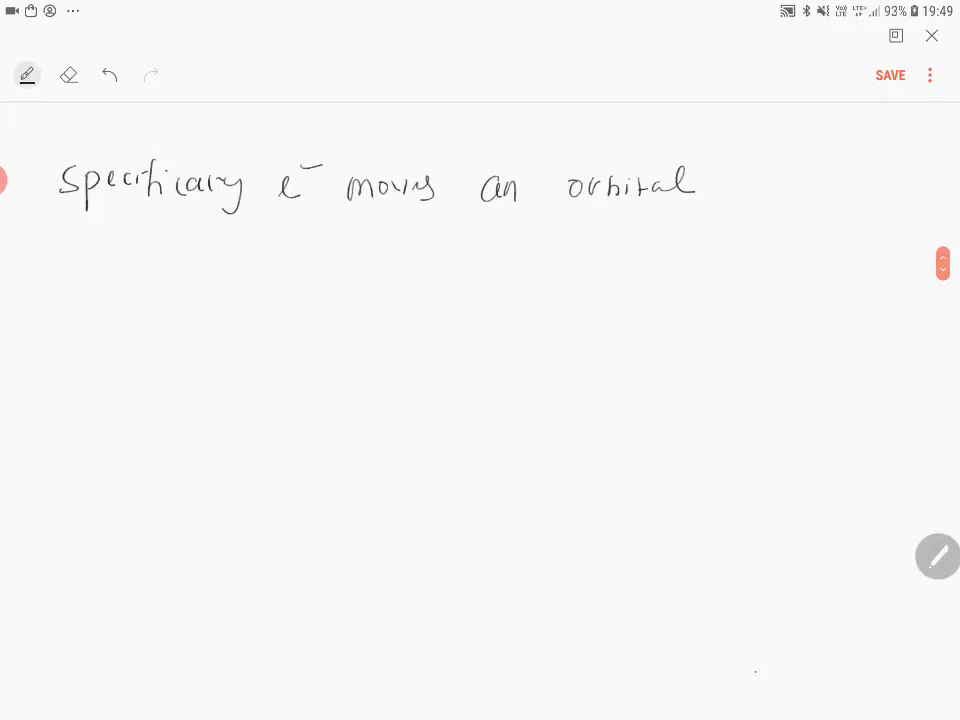
Write the dash item 'ligand to metal (LMCT)' with the LMCT letters marked.
drag(62, 245, 90, 245)
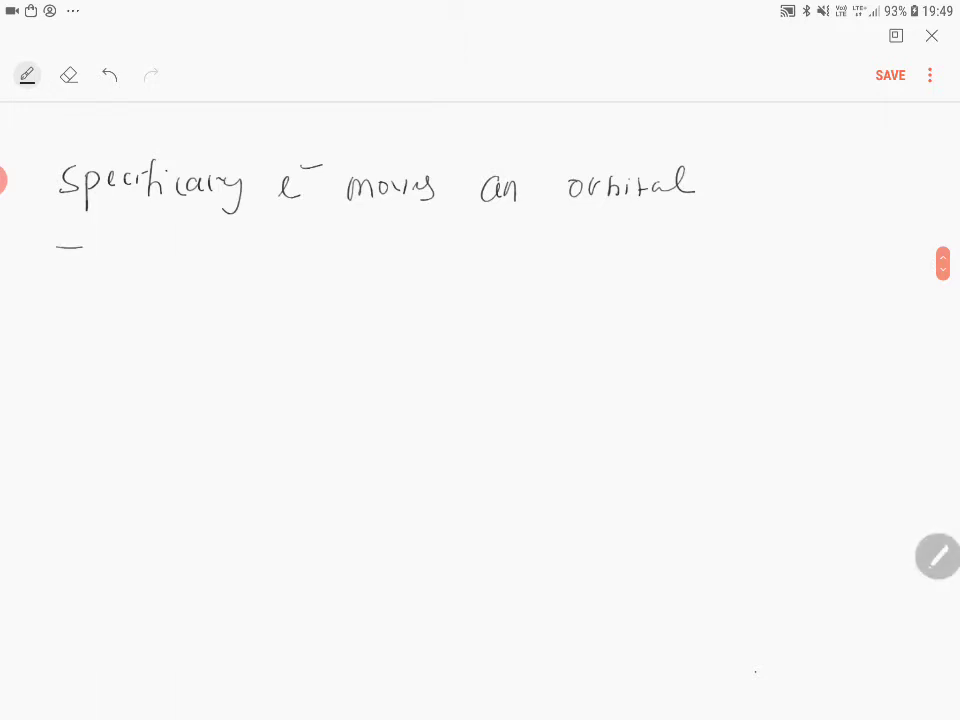
drag(110, 245, 205, 245)
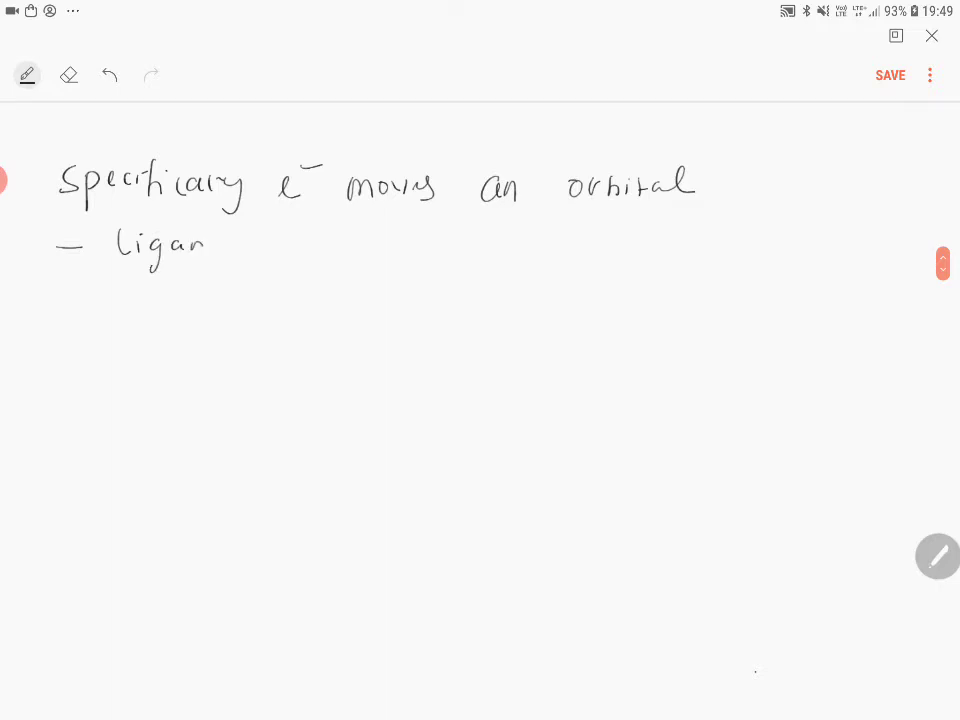
drag(290, 235, 400, 235)
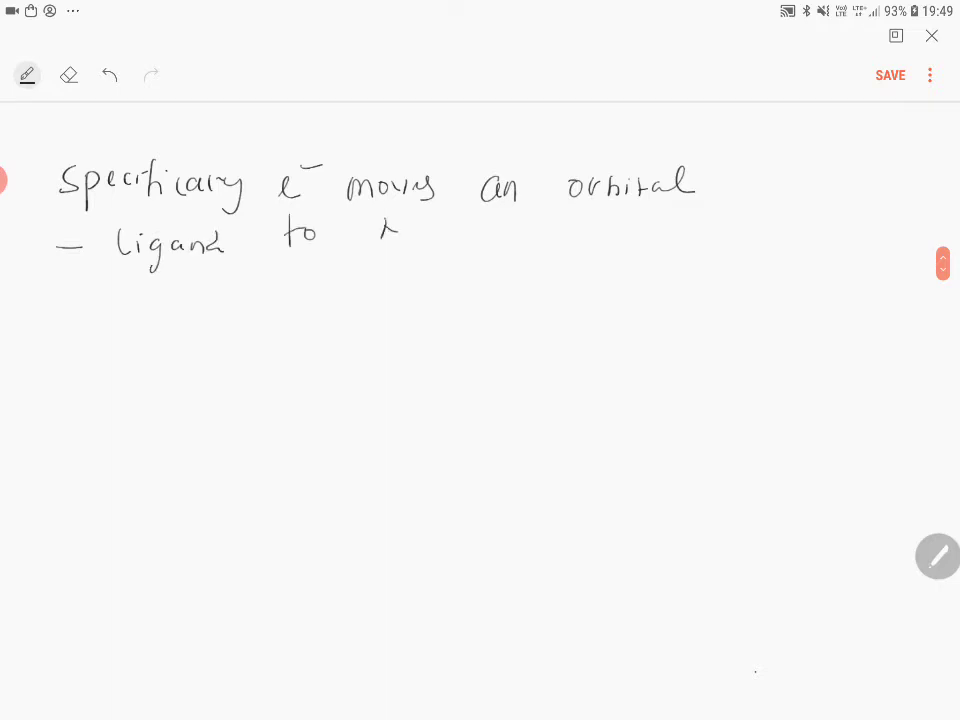
text(Metal)
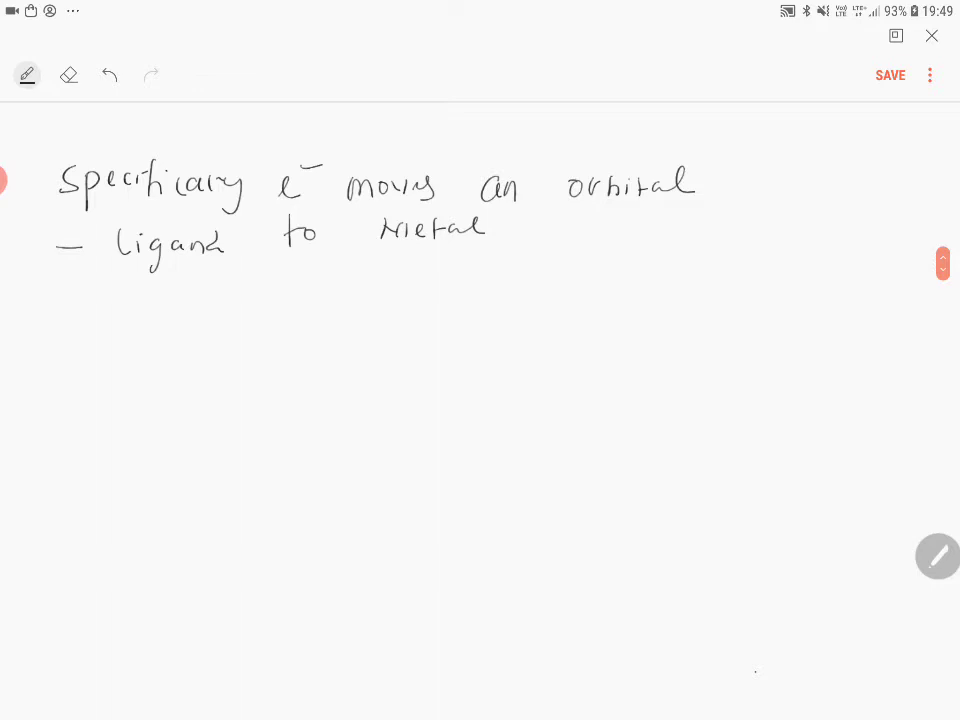
drag(510, 250, 580, 230)
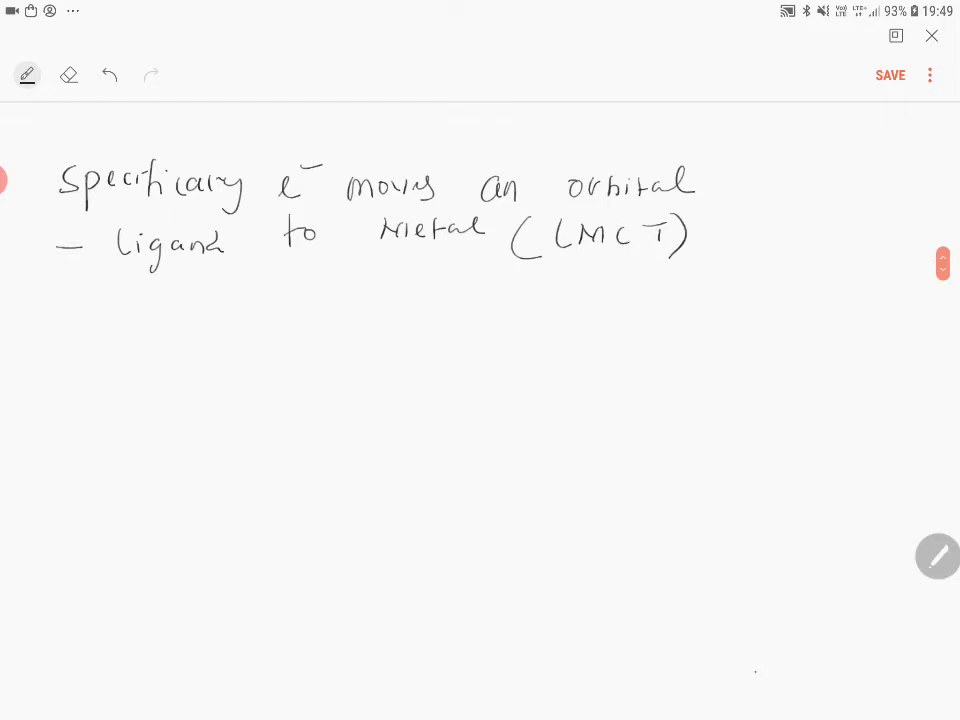
drag(545, 265, 595, 263)
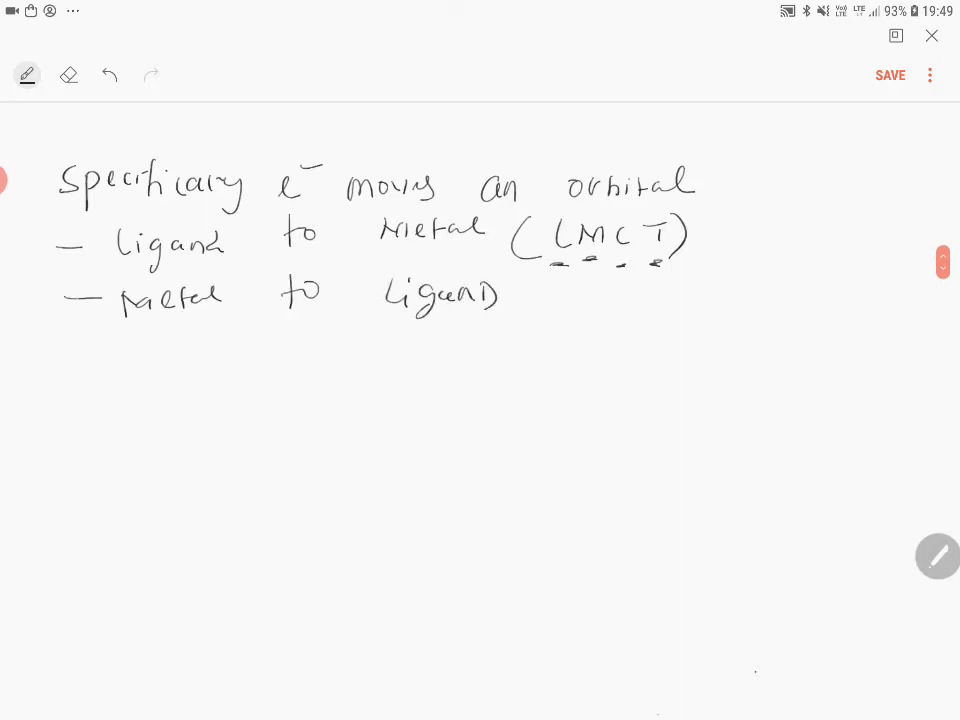
Complete the metal-to-ligand item with 'e⁻ transfer (MLCT)', correcting the mistaken letter.
text(e⁻ transfr)
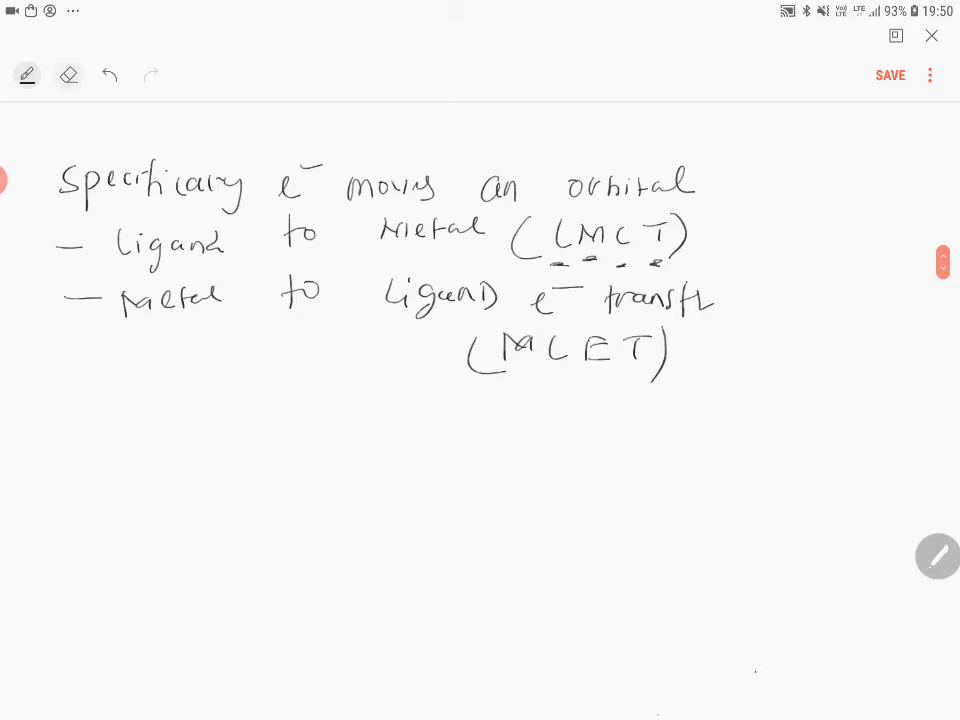
click(69, 75)
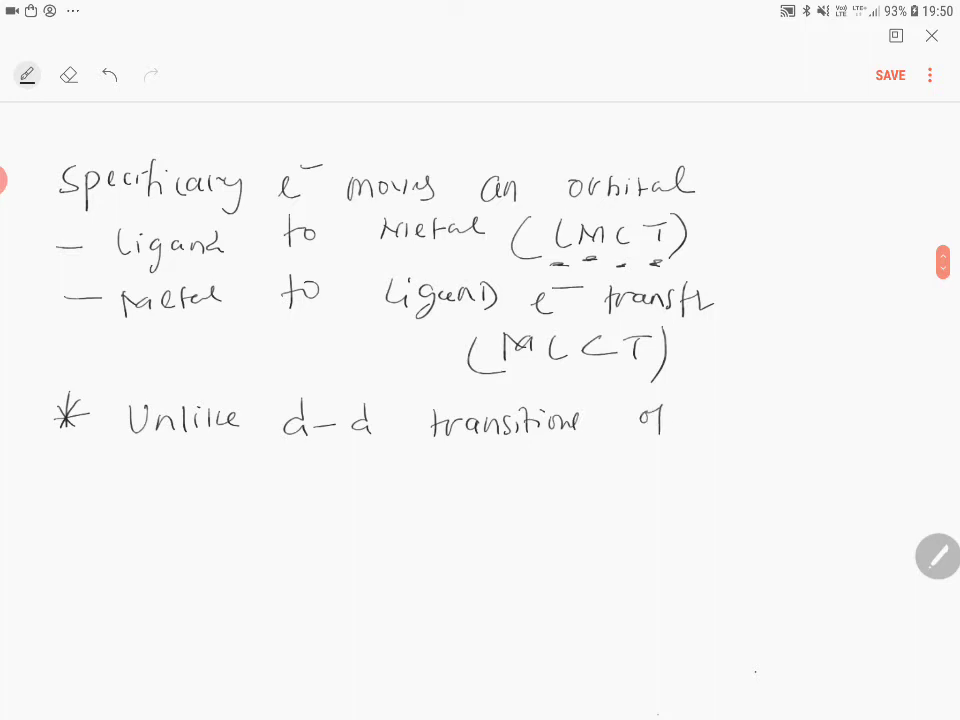
Write 'UPE' and 'those involving CT', boxing the CT.
text(UPE)
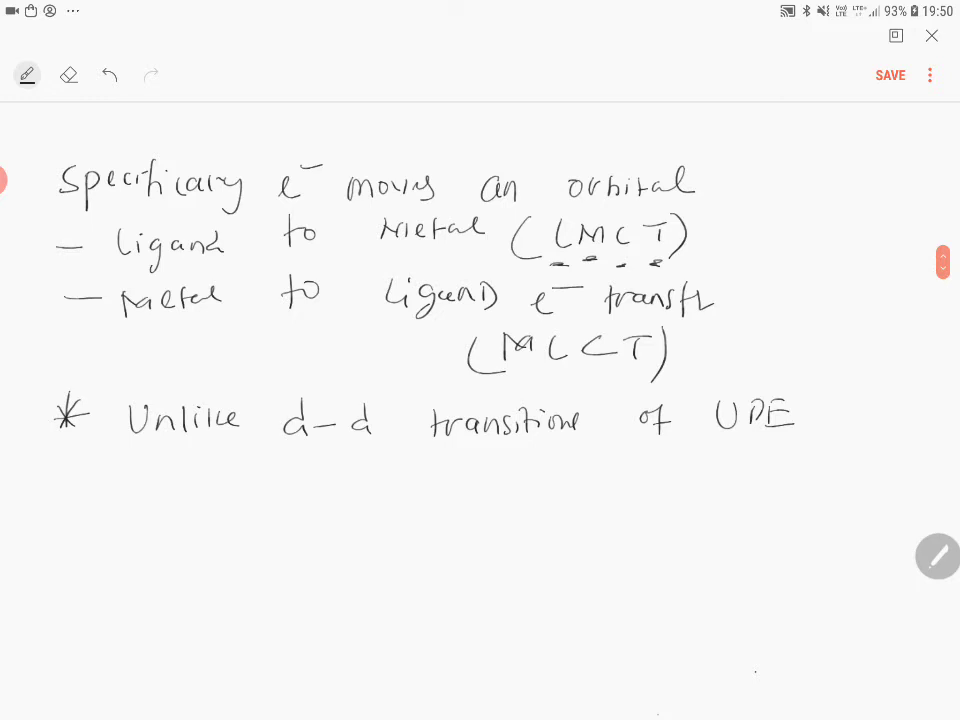
text(those inv)
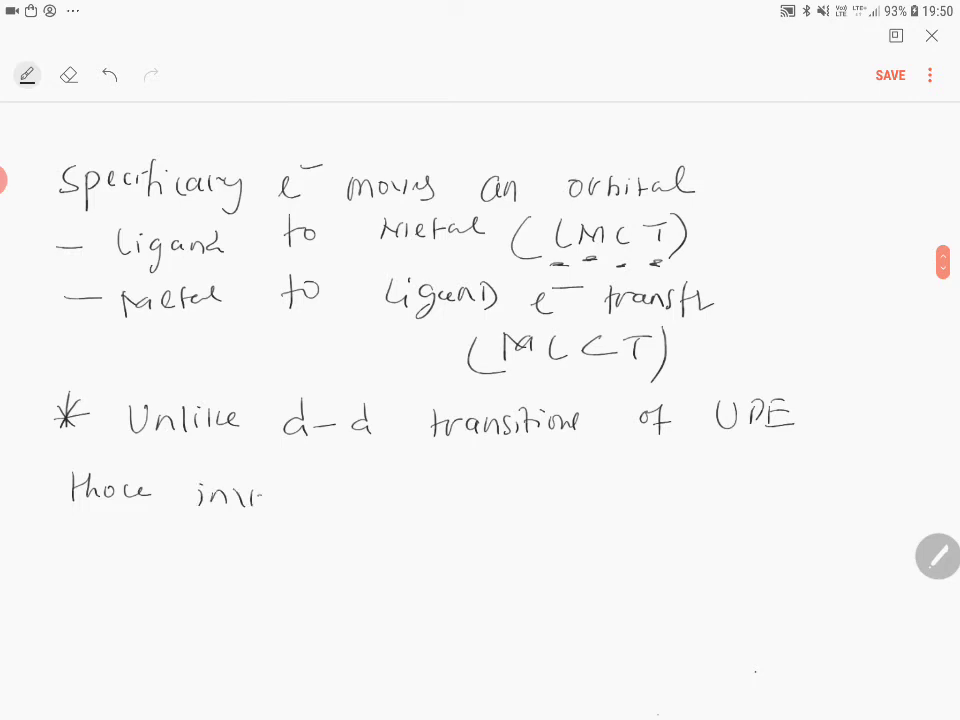
drag(265, 495, 335, 510)
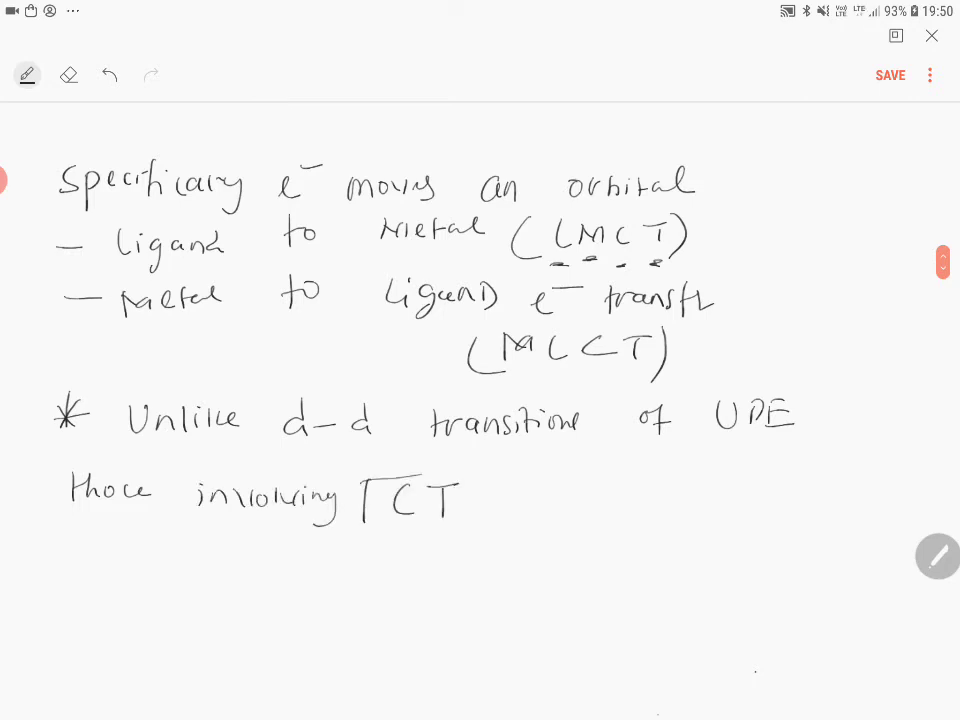
drag(370, 470, 470, 530)
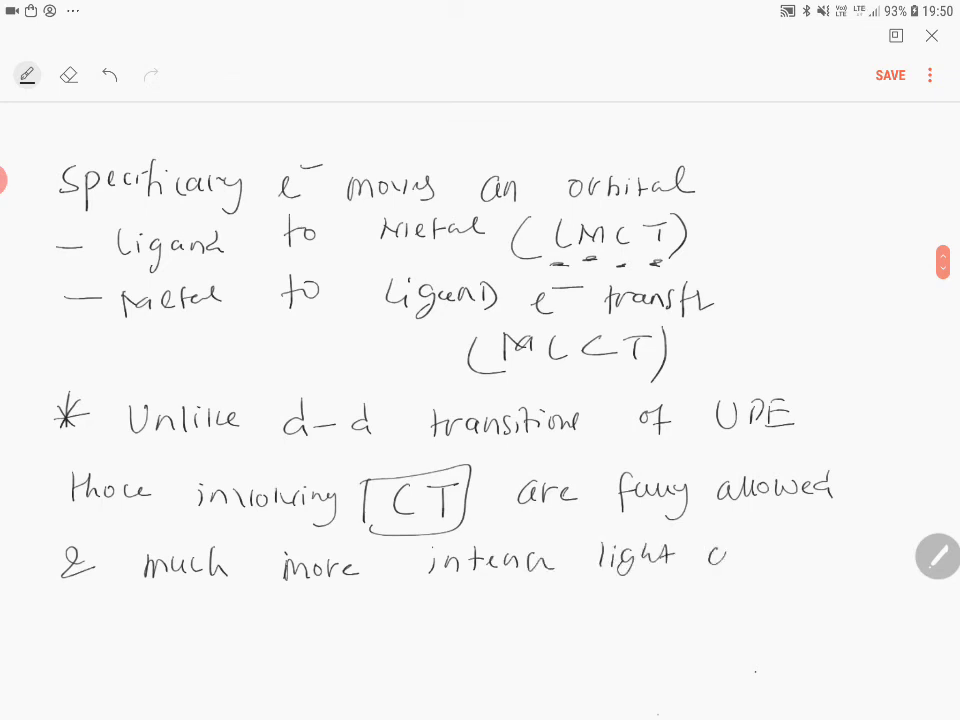
Continue with 'intense light absorption' and start the 'd⁰ (Dark' example beneath.
text(absop)
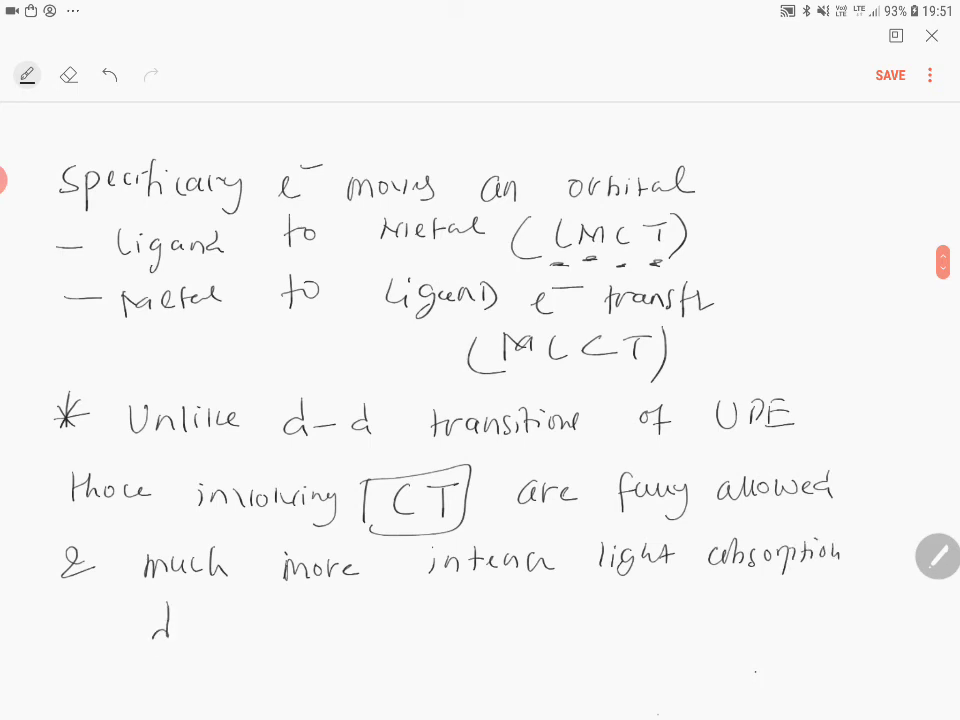
drag(155, 630, 245, 650)
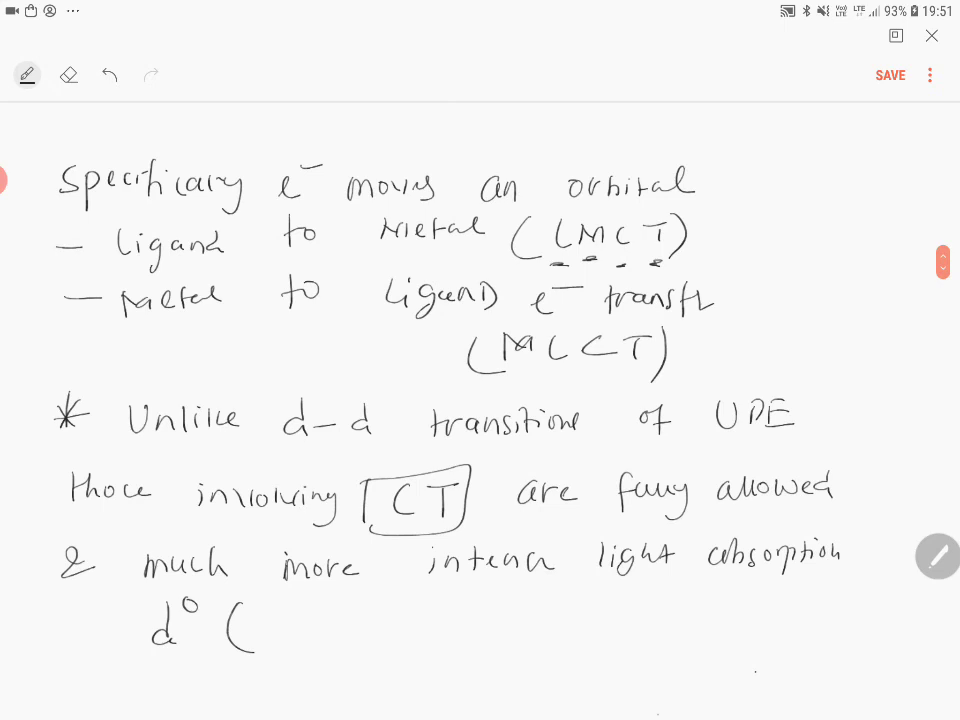
text(Dare)
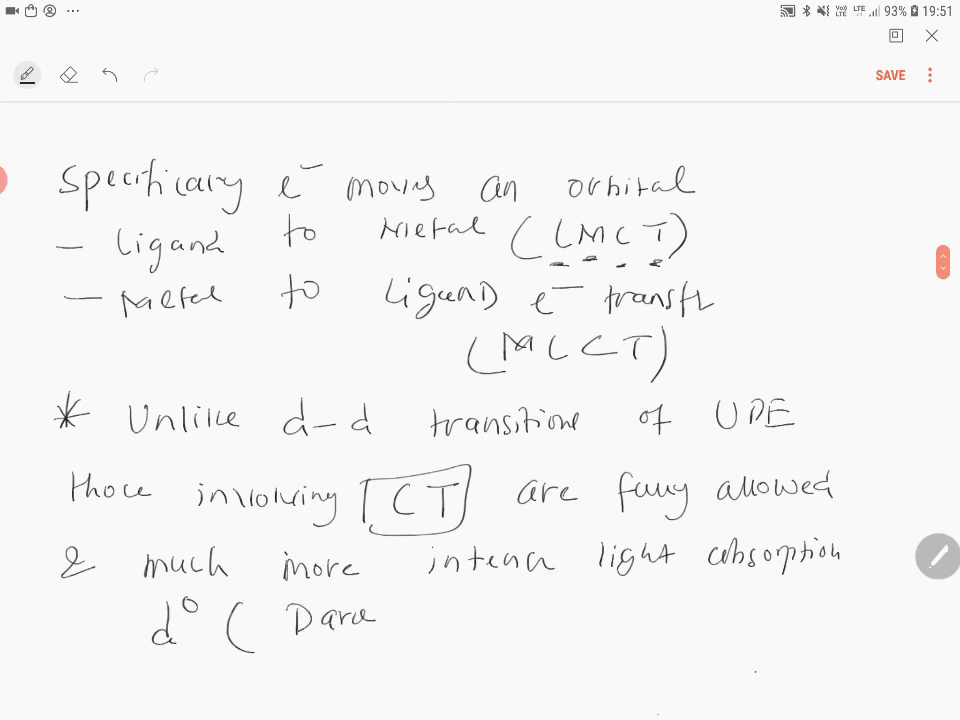